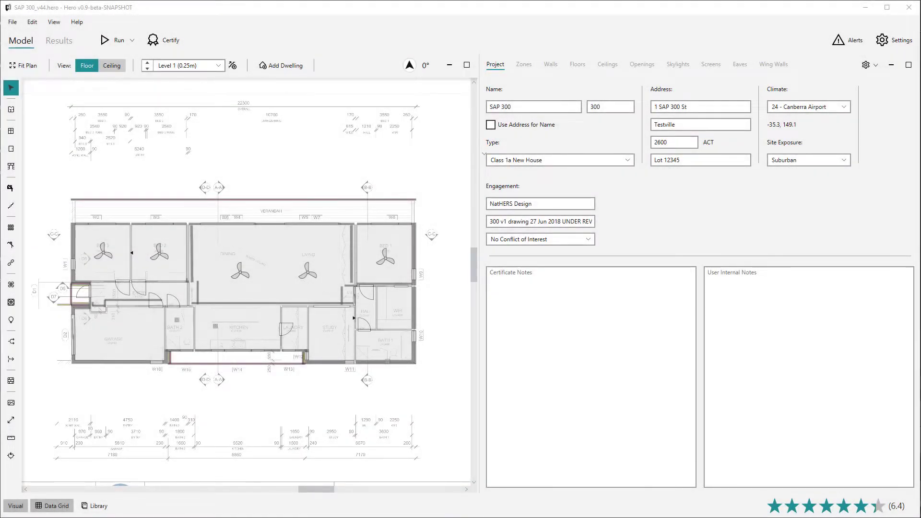
# Browse the File and Edit menus, then show the View menu's Data-Grid and Construction Library options
pyautogui.click(11, 22)
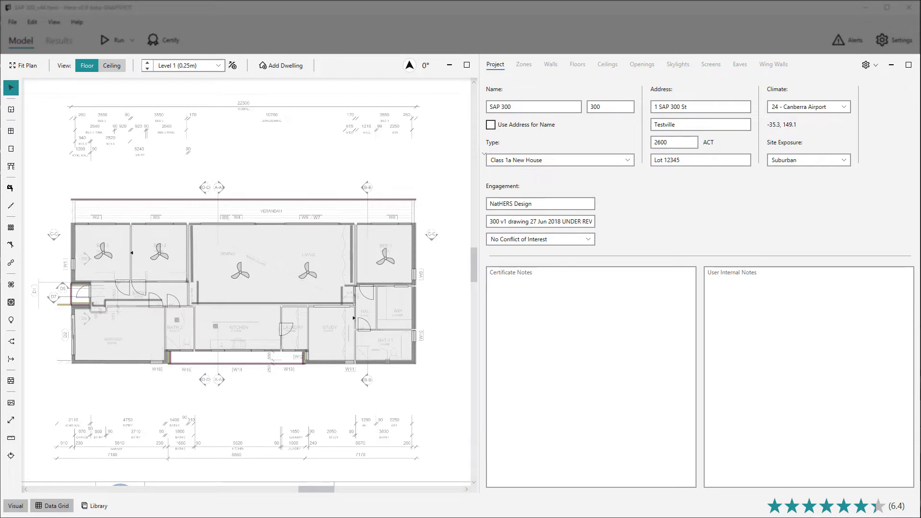
pyautogui.click(12, 22)
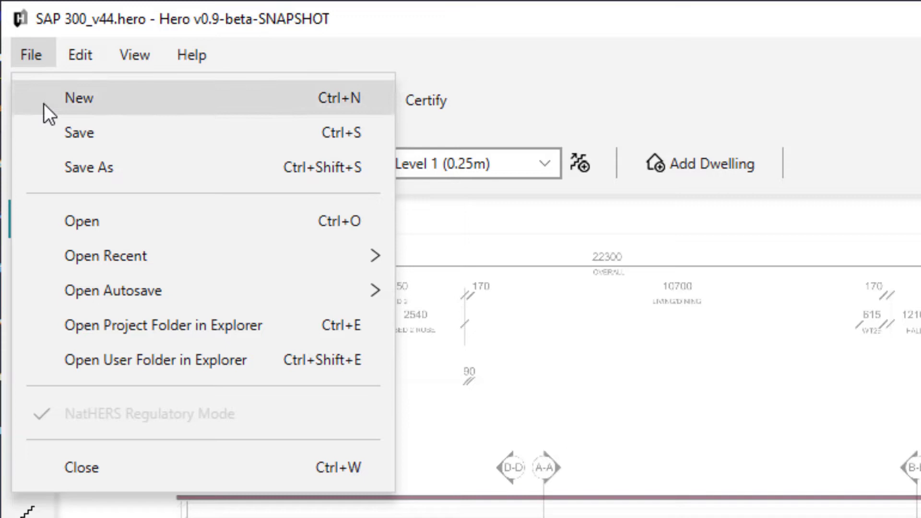
pyautogui.moveTo(48, 176)
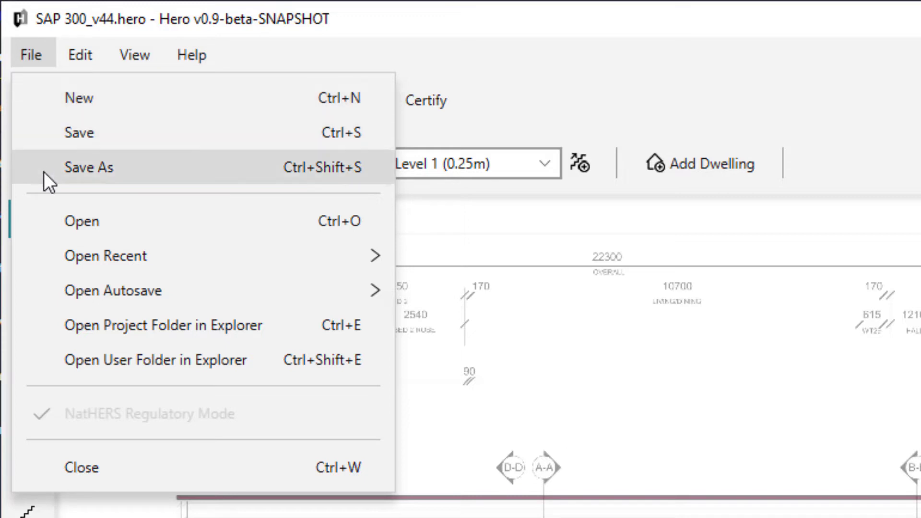
pyautogui.moveTo(255, 229)
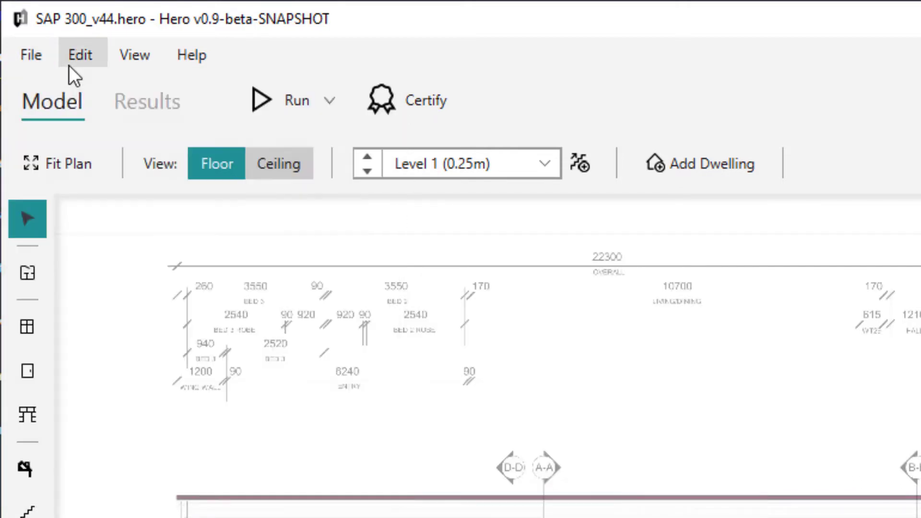
pyautogui.click(80, 55)
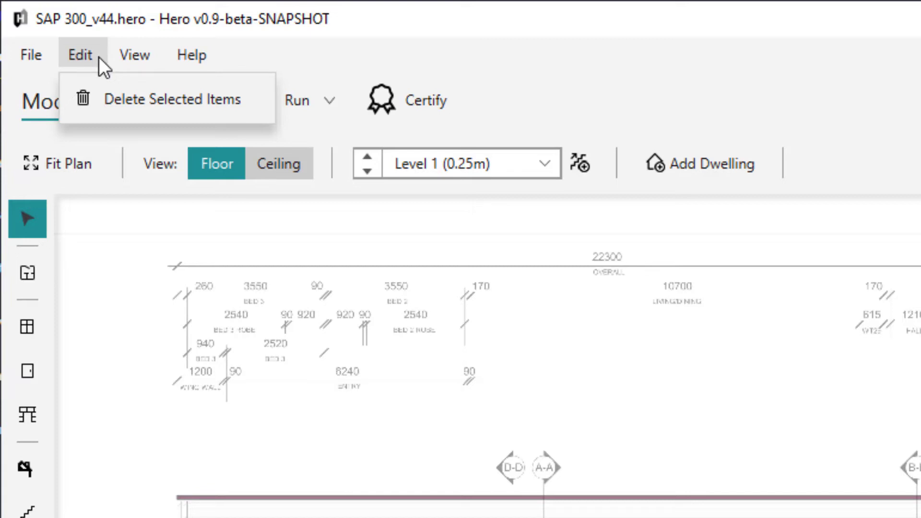
pyautogui.click(134, 55)
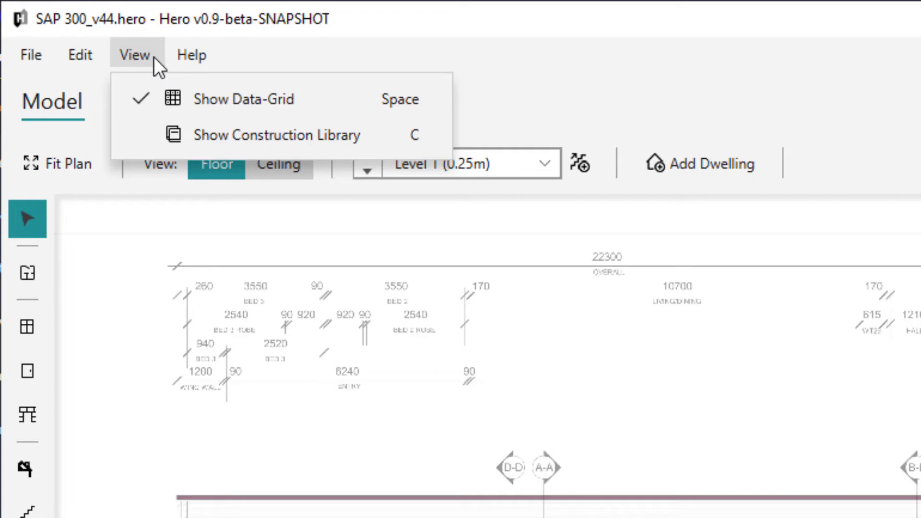
# Close the View menu to return to the full SAP 300 model view
pyautogui.click(192, 55)
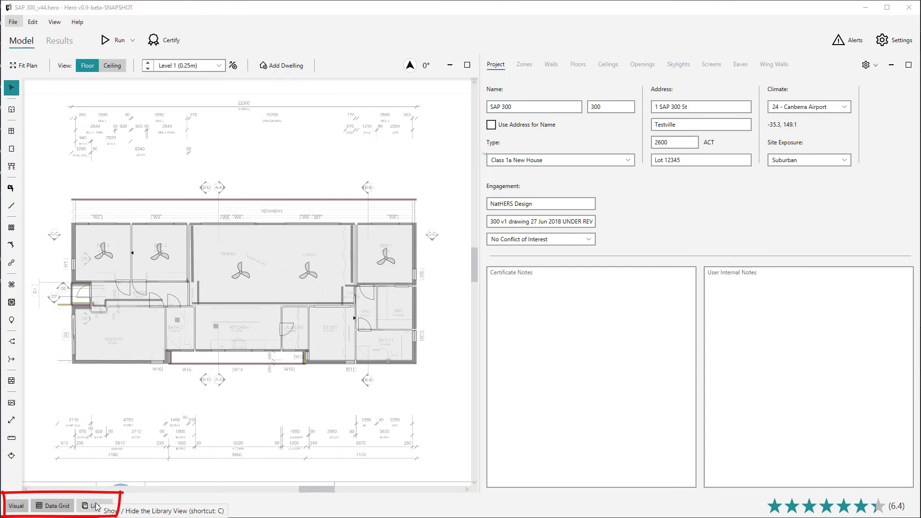
pyautogui.click(59, 40)
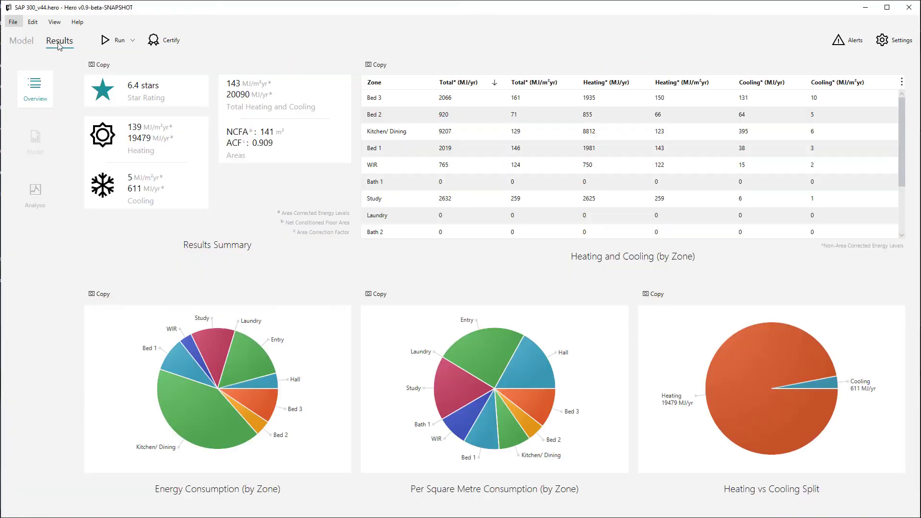
pyautogui.click(21, 40)
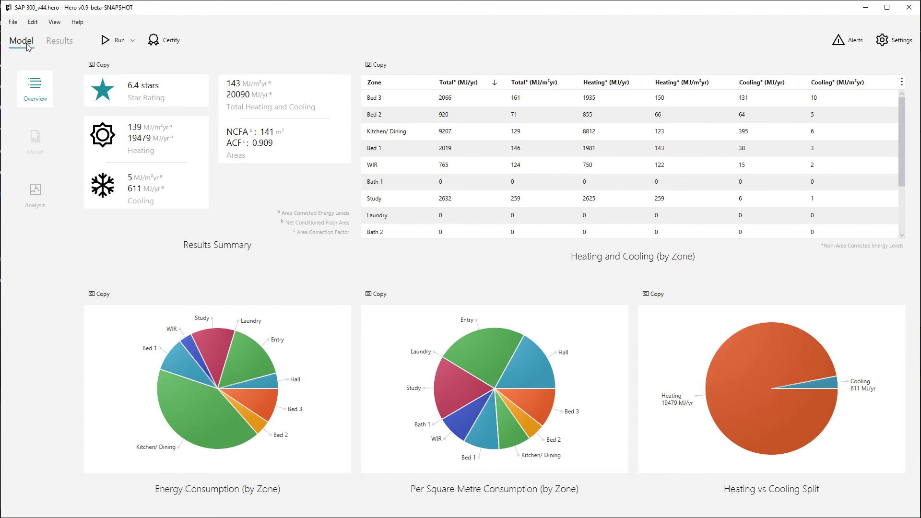
pyautogui.click(21, 40)
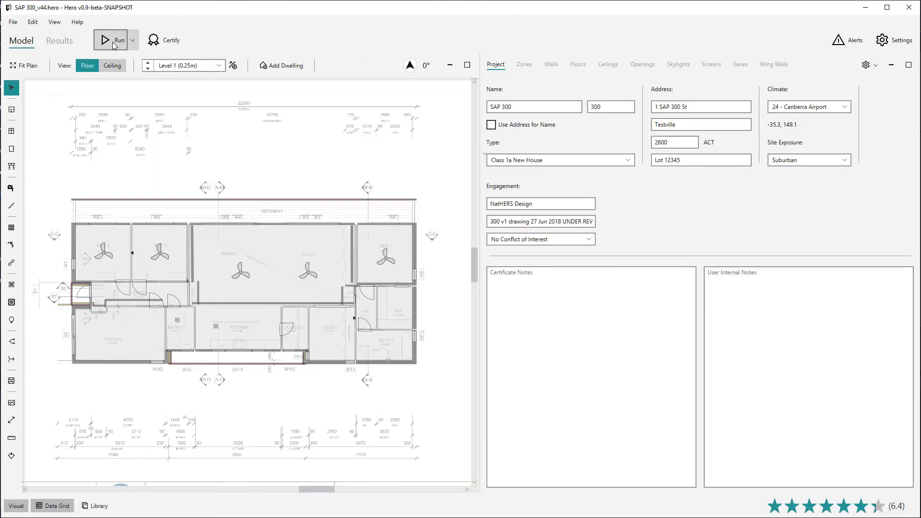